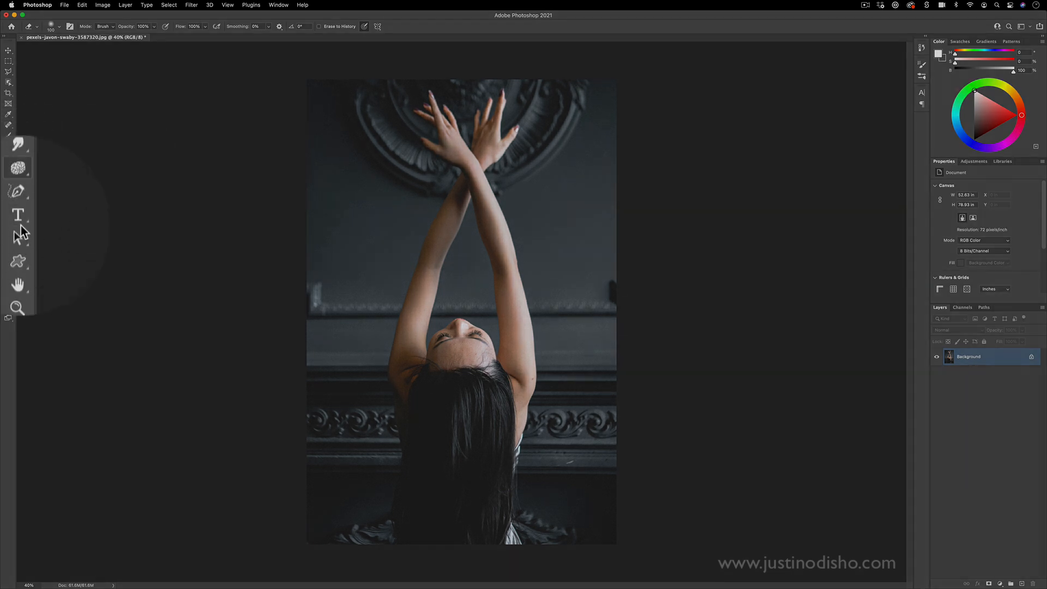
# Select the Pen Tool in Path mode over the portrait photo.
pyautogui.click(8, 113)
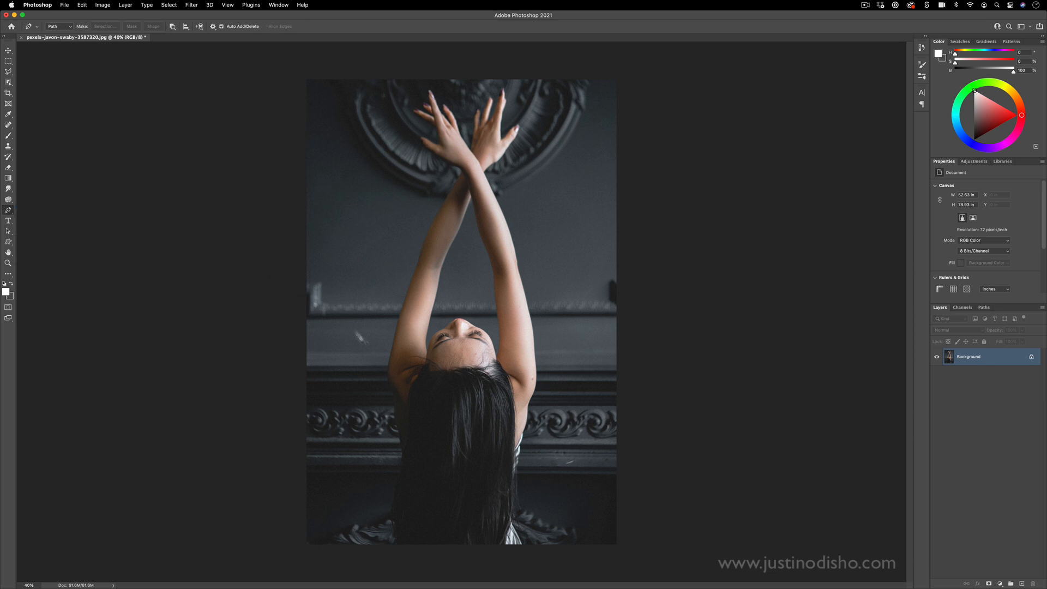
pyautogui.click(384, 463)
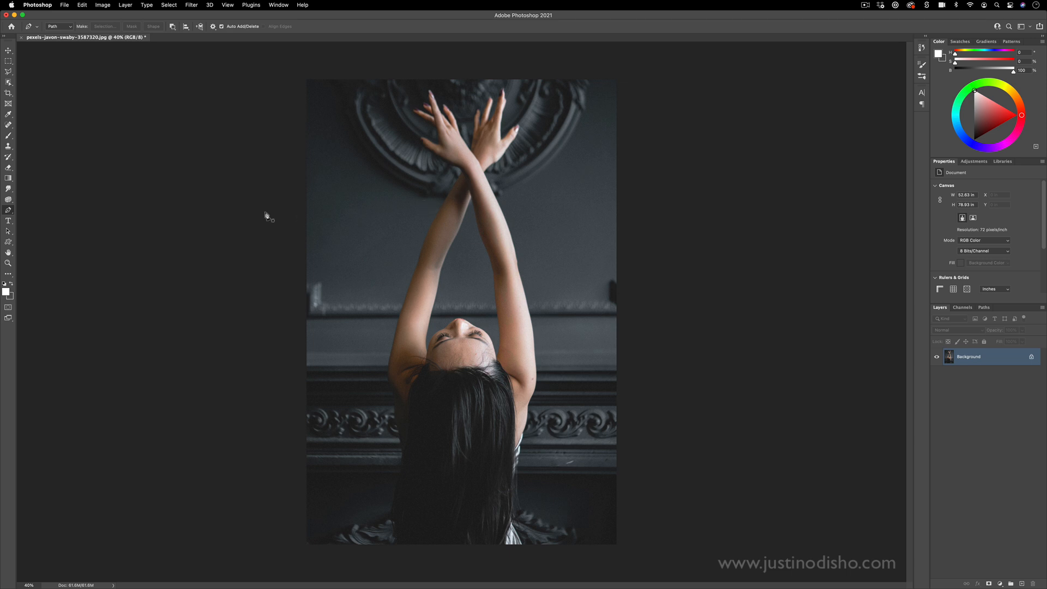
pyautogui.moveTo(269, 216)
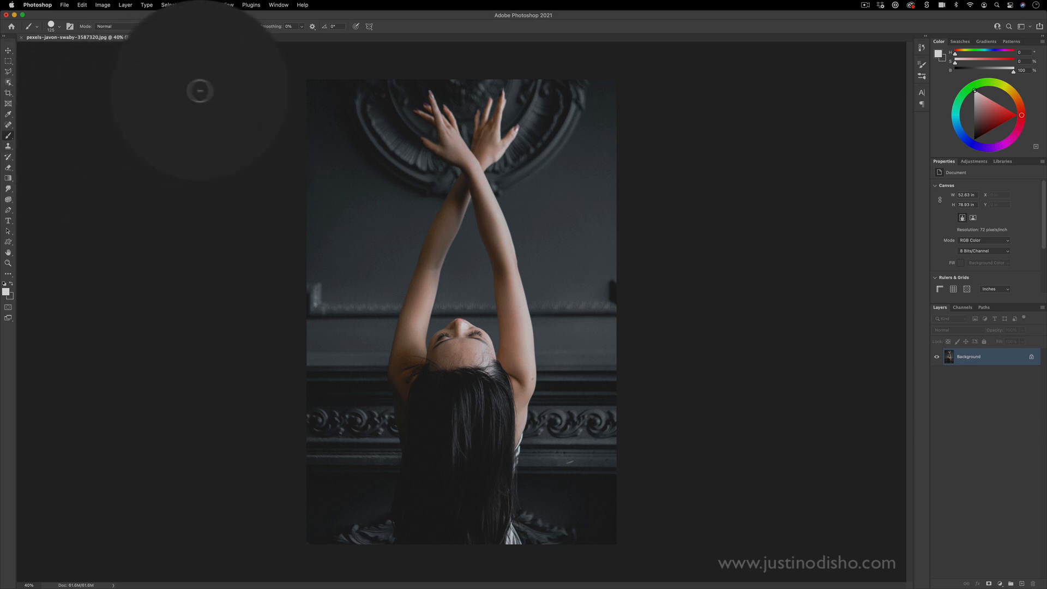
# Show the Brush Settings panel via the Window menu and enable Shape Dynamics with pen-pressure size.
pyautogui.click(278, 4)
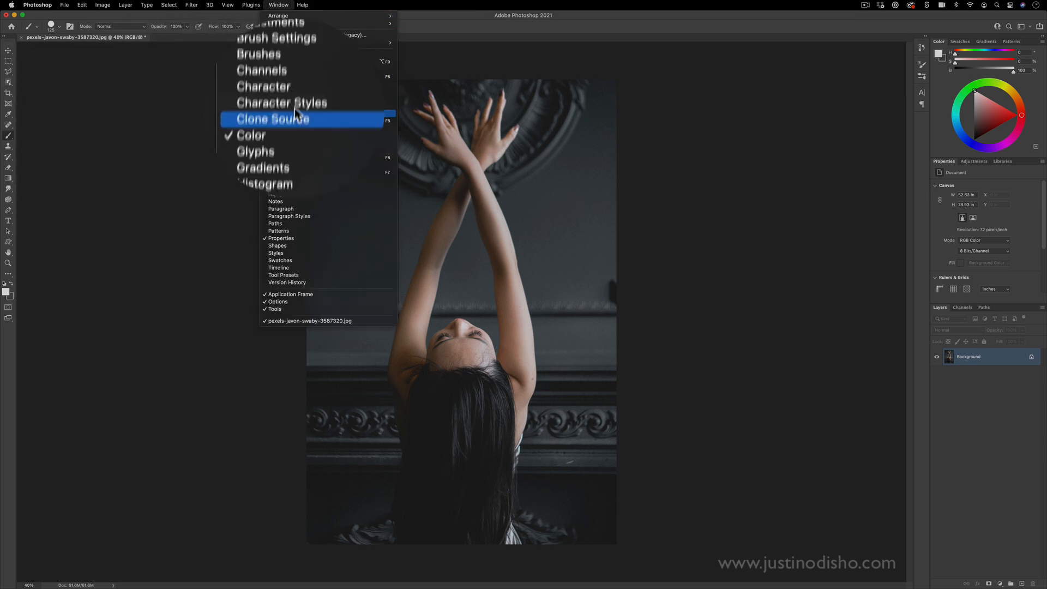
pyautogui.click(276, 38)
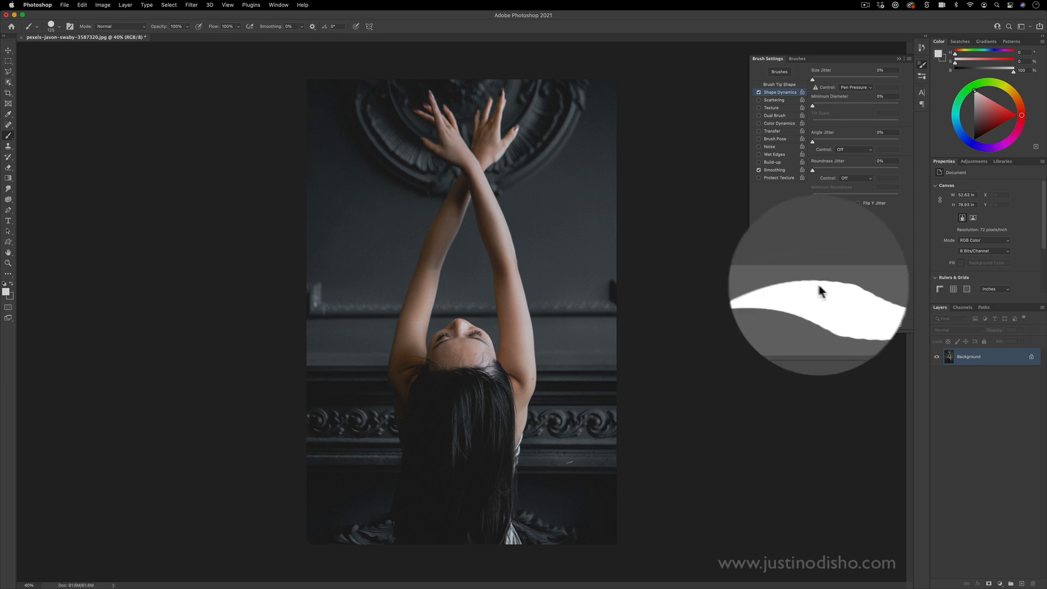
pyautogui.click(855, 88)
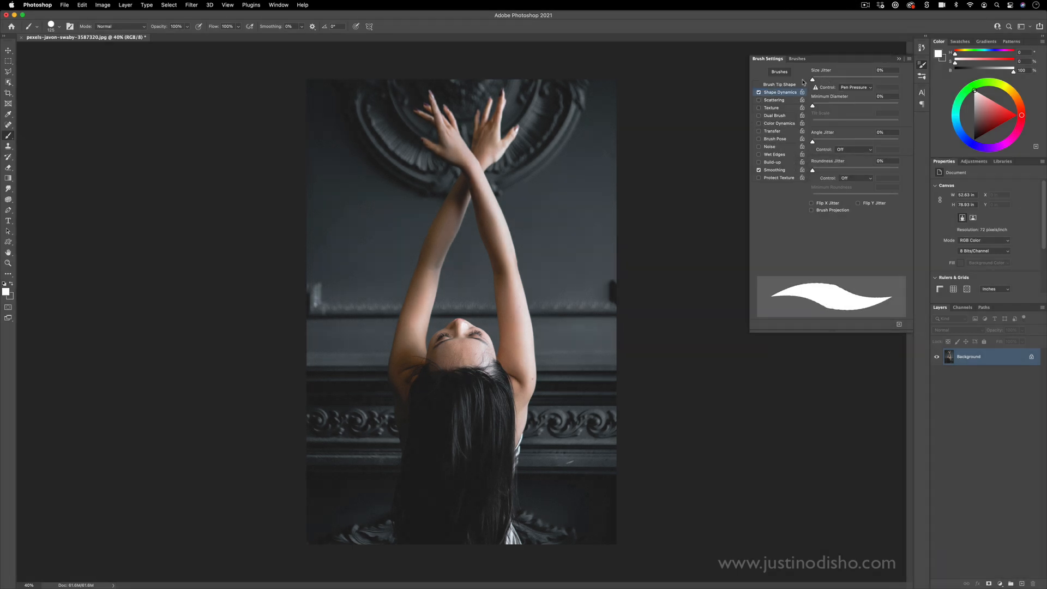
pyautogui.moveTo(826, 171)
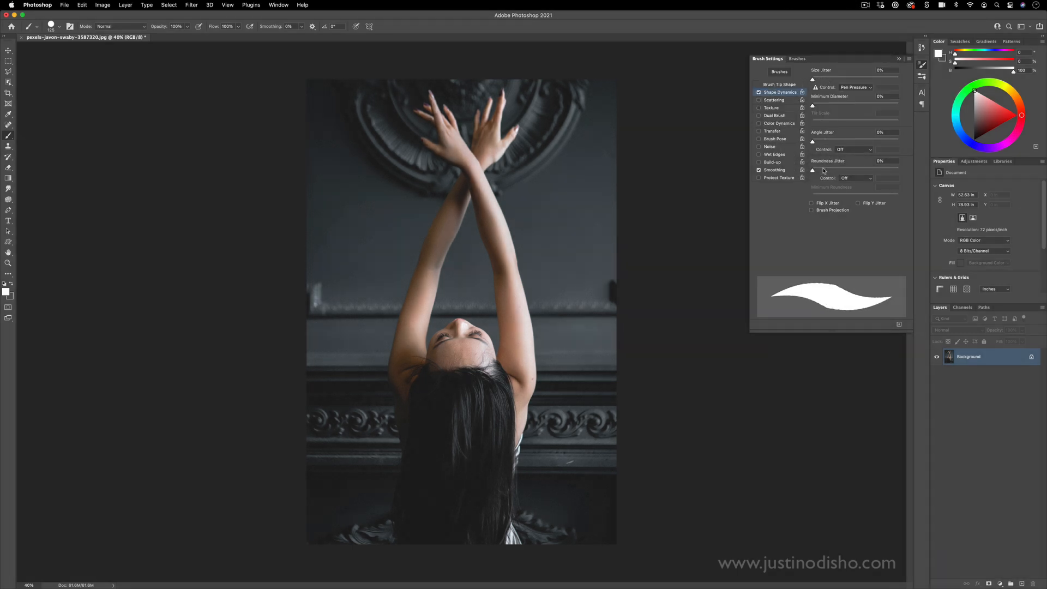
# Raise the brush tip size under Brush Tip Shape, then return to the Pen Tool.
pyautogui.click(778, 84)
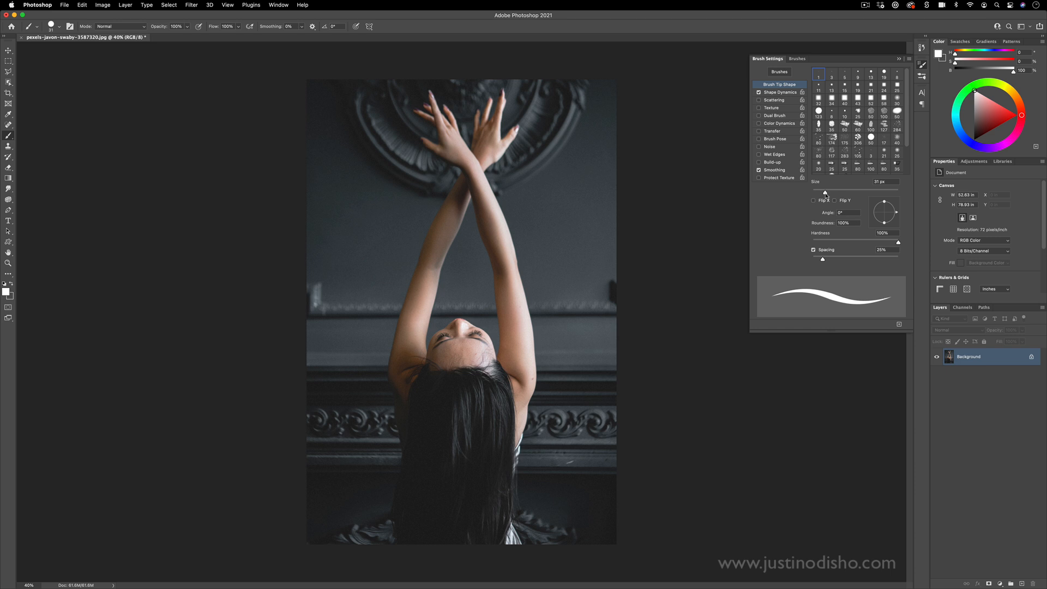
pyautogui.moveTo(822, 192); pyautogui.dragTo(820, 192)
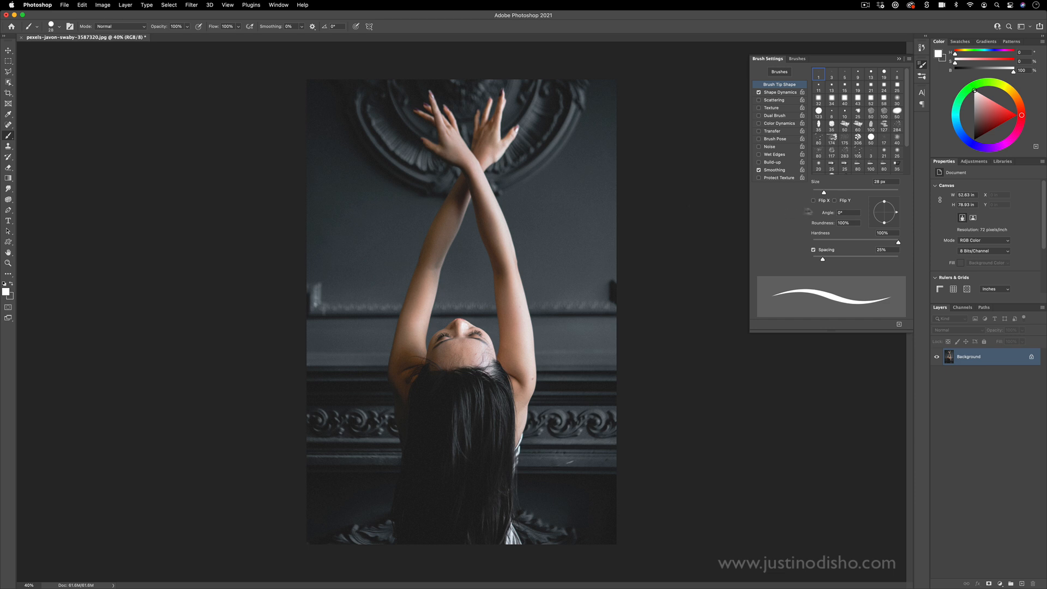
pyautogui.moveTo(825, 192); pyautogui.dragTo(849, 192)
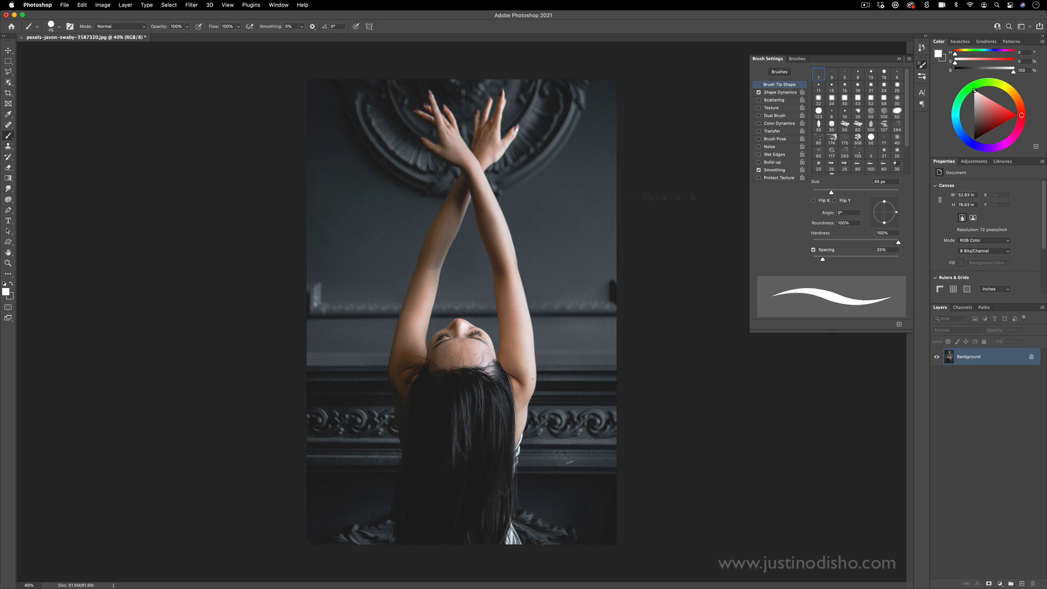
pyautogui.click(921, 66)
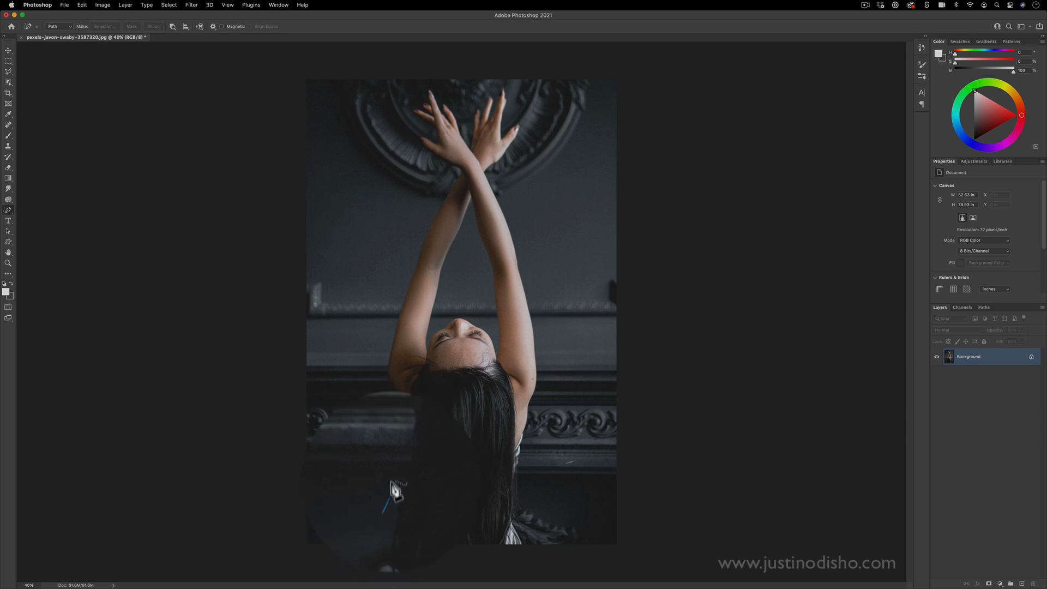
# Stroke a pen curve down the left arm with the pressure-tapered brush and delete the guide path.
pyautogui.click(408, 166)
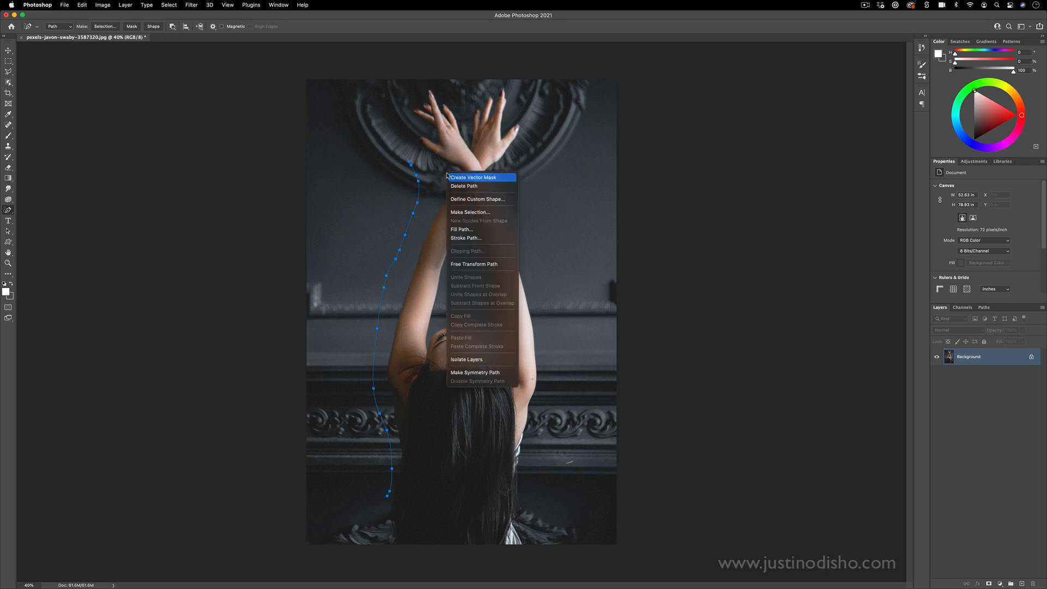
pyautogui.moveTo(482, 238)
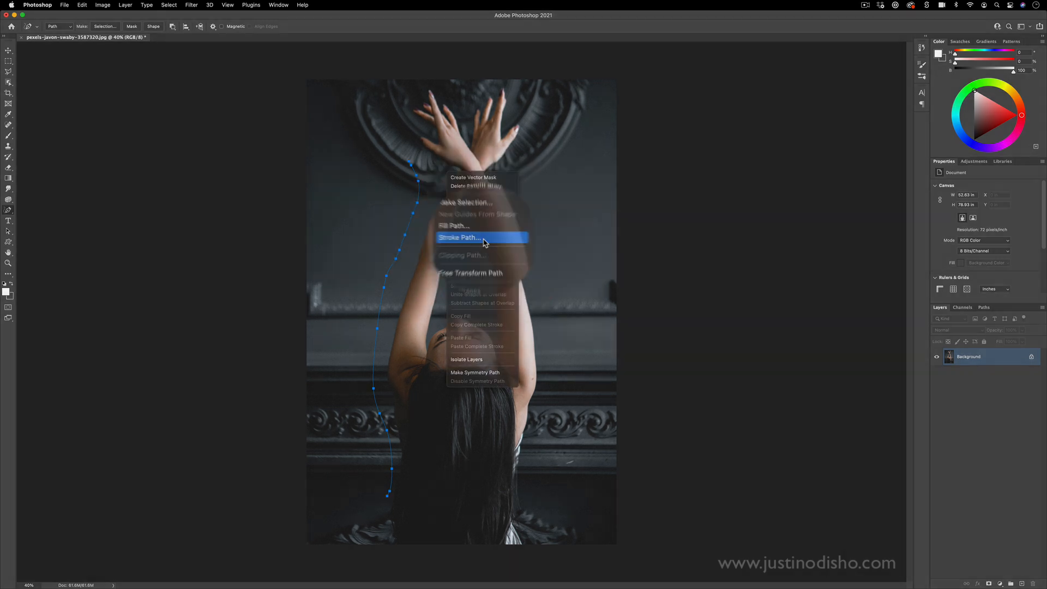
pyautogui.click(459, 238)
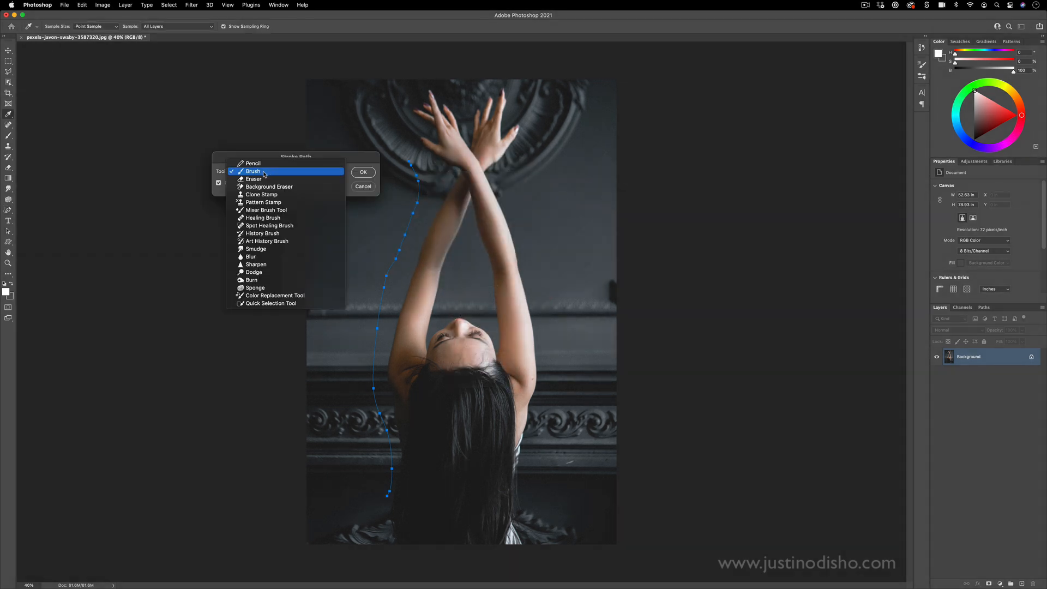
pyautogui.click(253, 172)
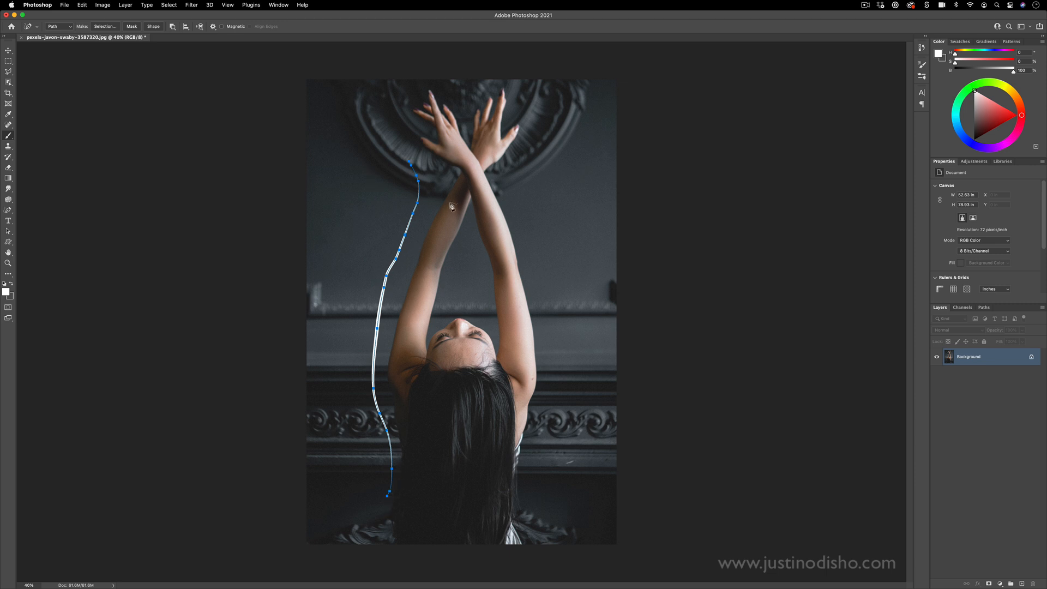
pyautogui.rightClick(451, 207)
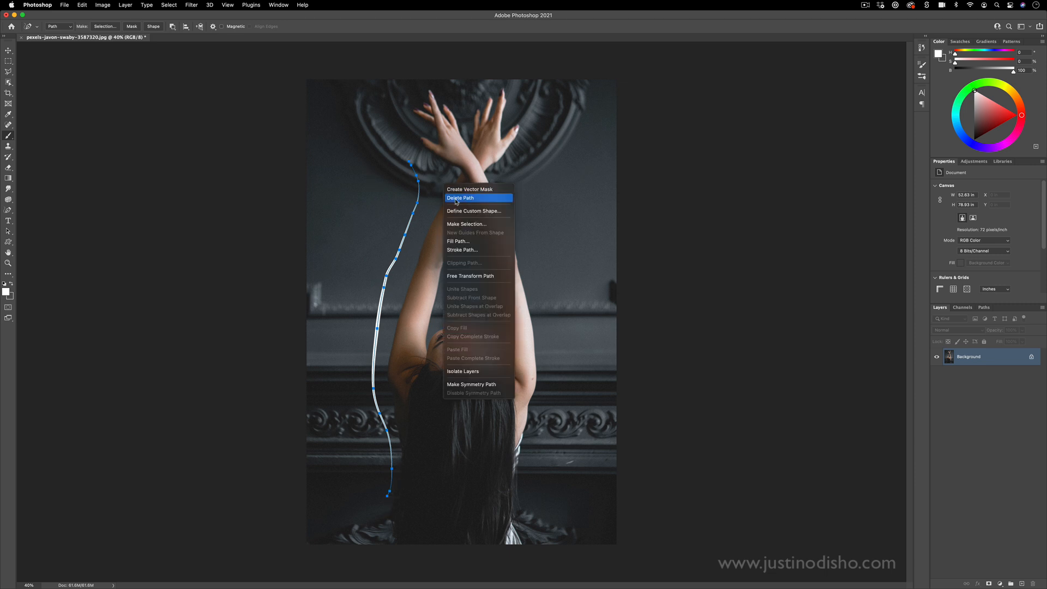
pyautogui.click(460, 198)
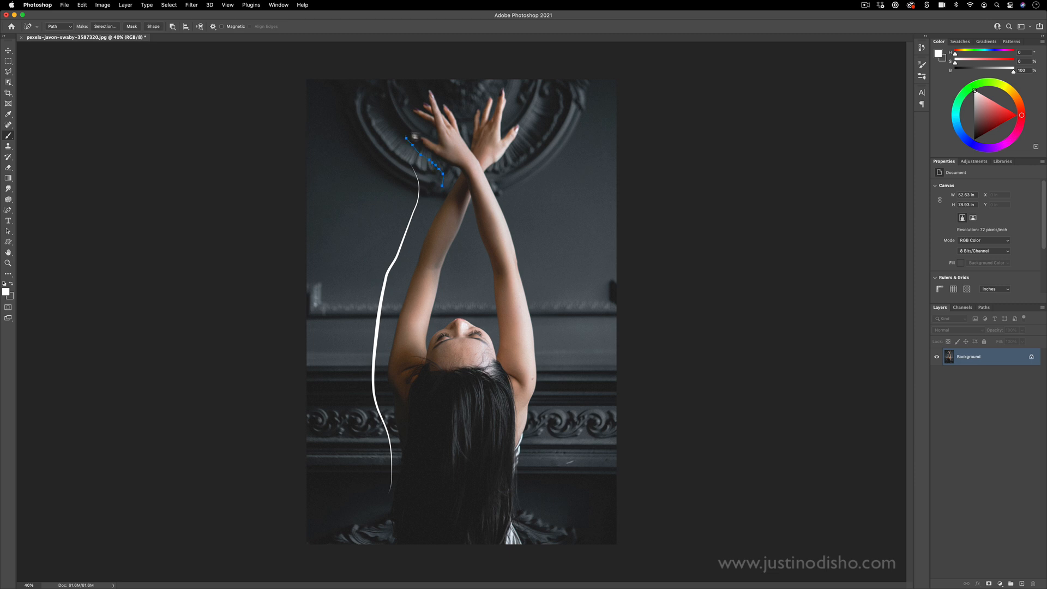
# Stroke new curves around her crossed hands and right arm with the tapered brush.
pyautogui.click(416, 85)
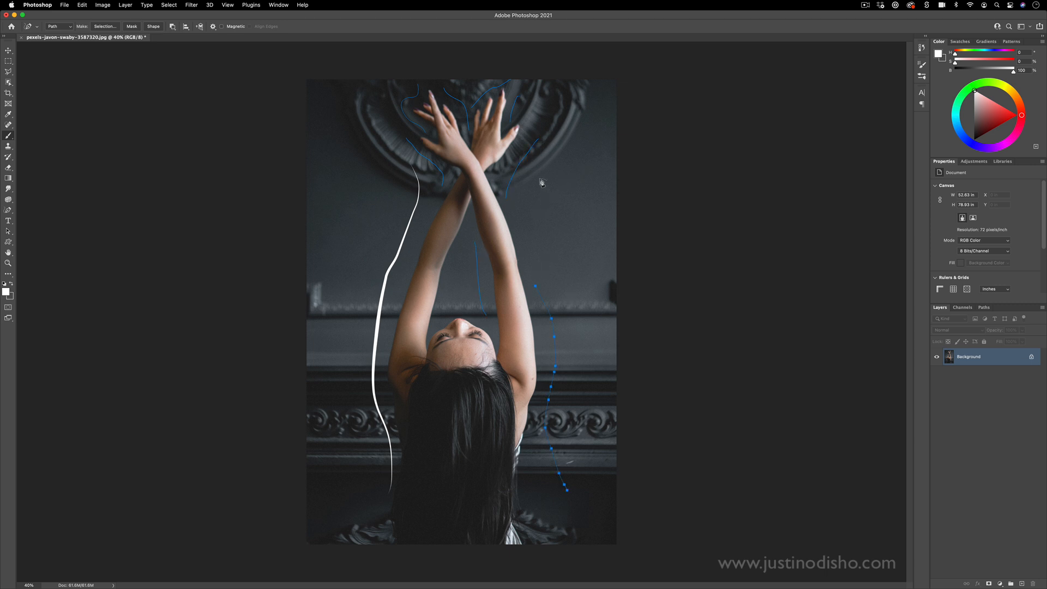
pyautogui.rightClick(542, 182)
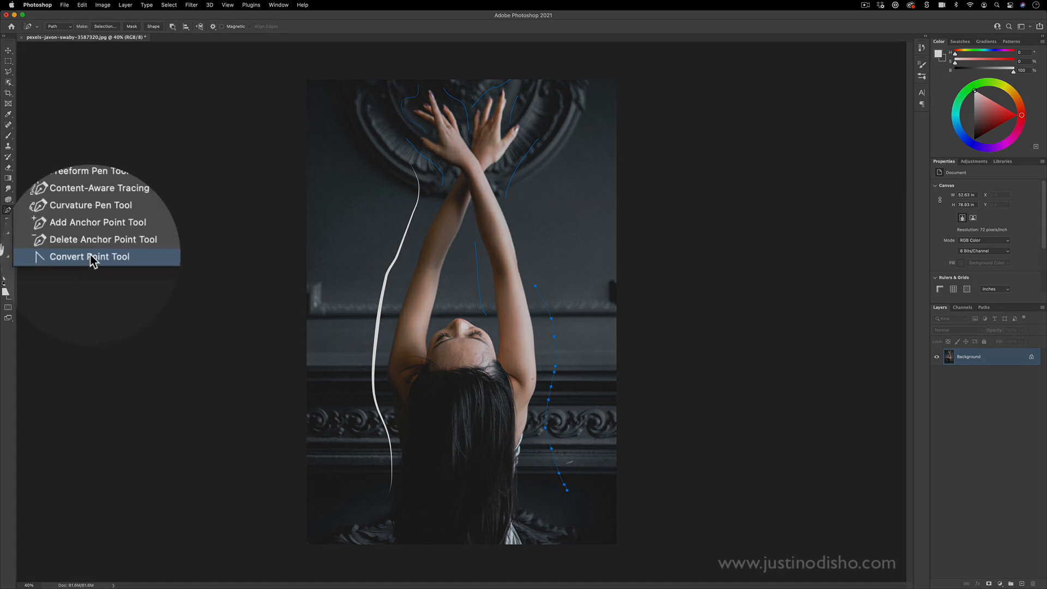
pyautogui.click(88, 257)
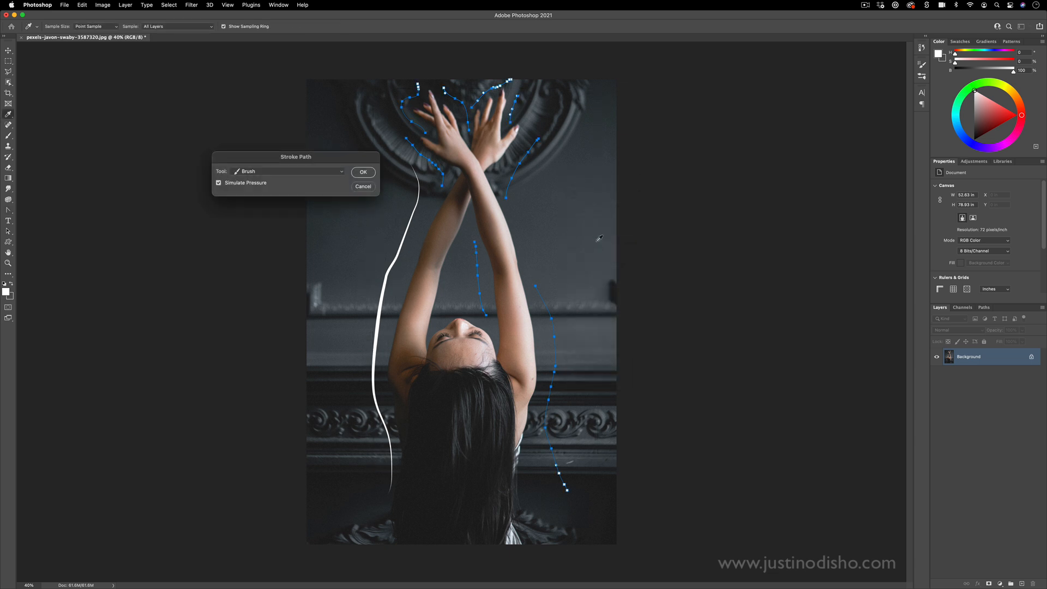
pyautogui.click(362, 187)
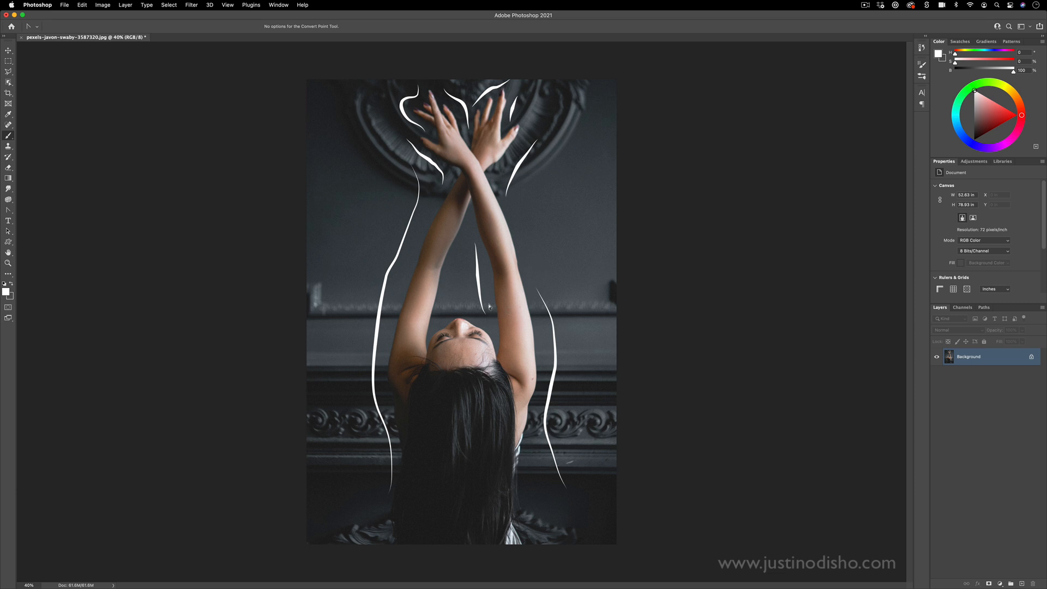
pyautogui.click(9, 210)
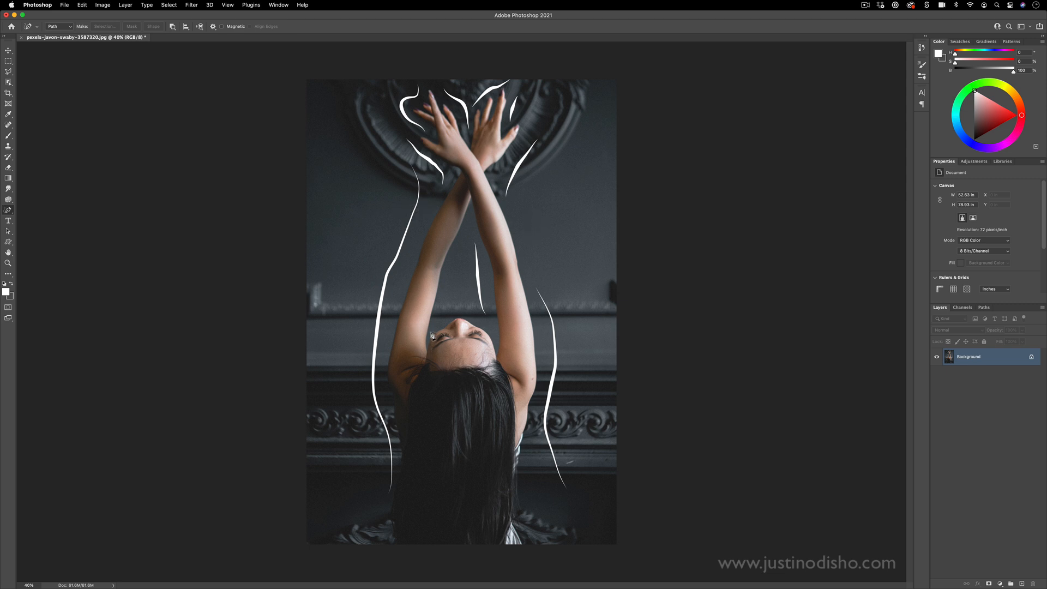
# Paint a small loop and a white test stroke beside her arms with the Brush tool.
pyautogui.moveTo(359, 201); pyautogui.dragTo(359, 210)
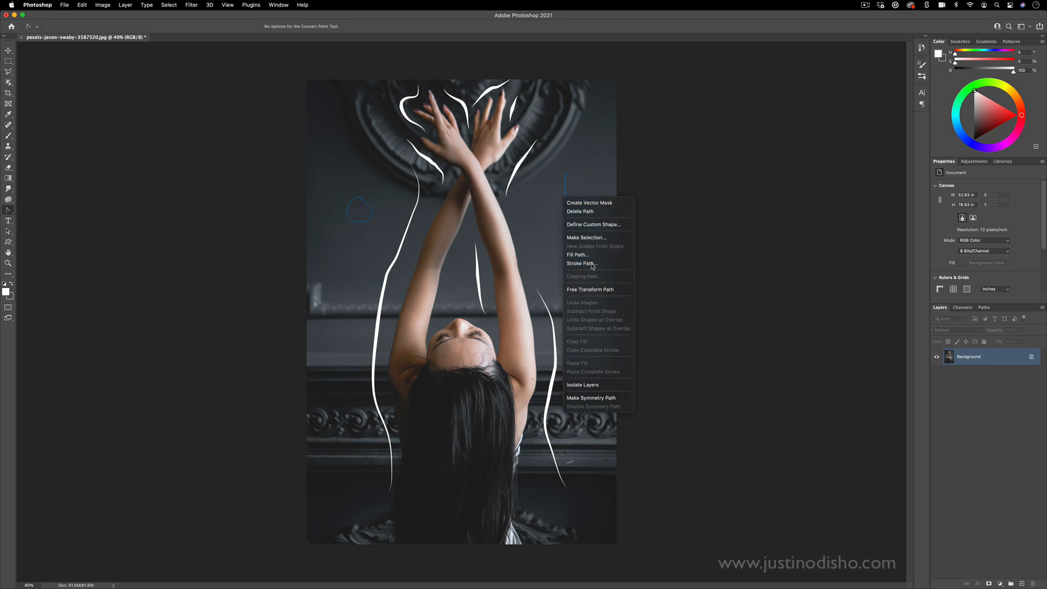
pyautogui.click(580, 263)
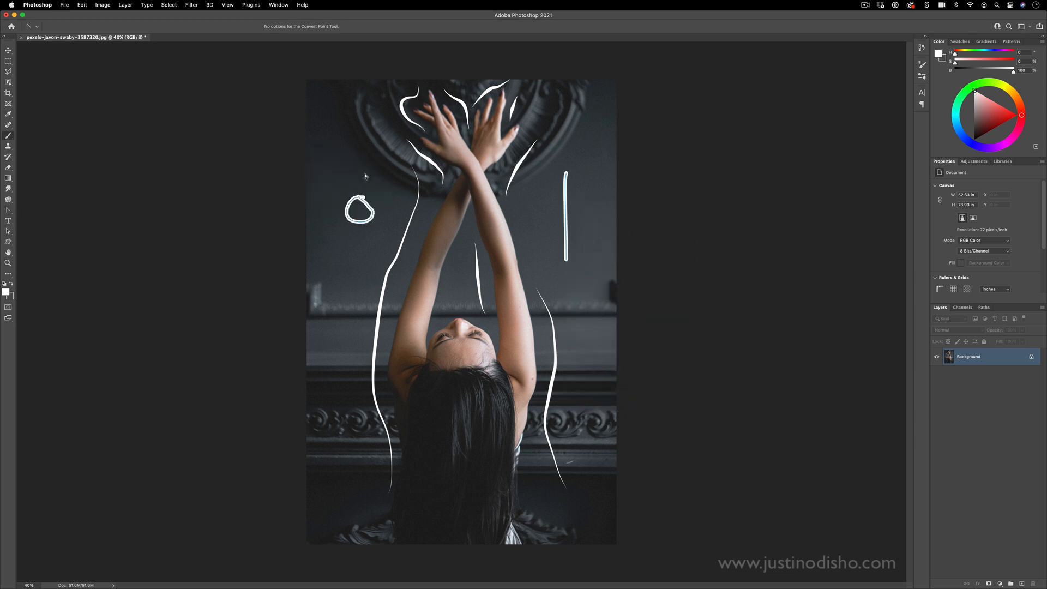
pyautogui.rightClick(568, 199)
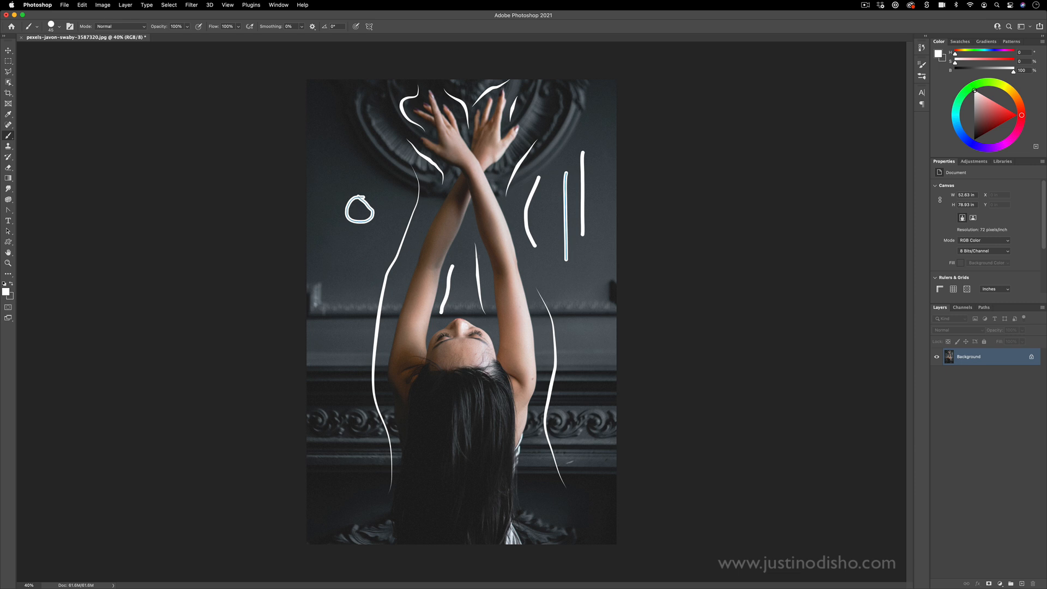
pyautogui.moveTo(448, 251); pyautogui.dragTo(444, 308)
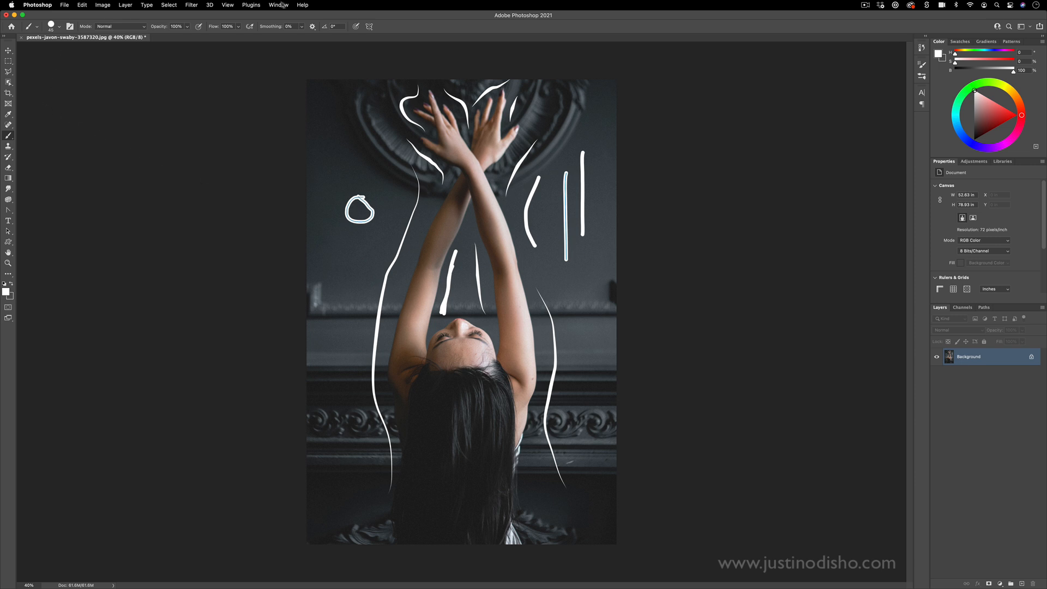
# Reopen the Brush Settings panel from the Window menu.
pyautogui.click(278, 4)
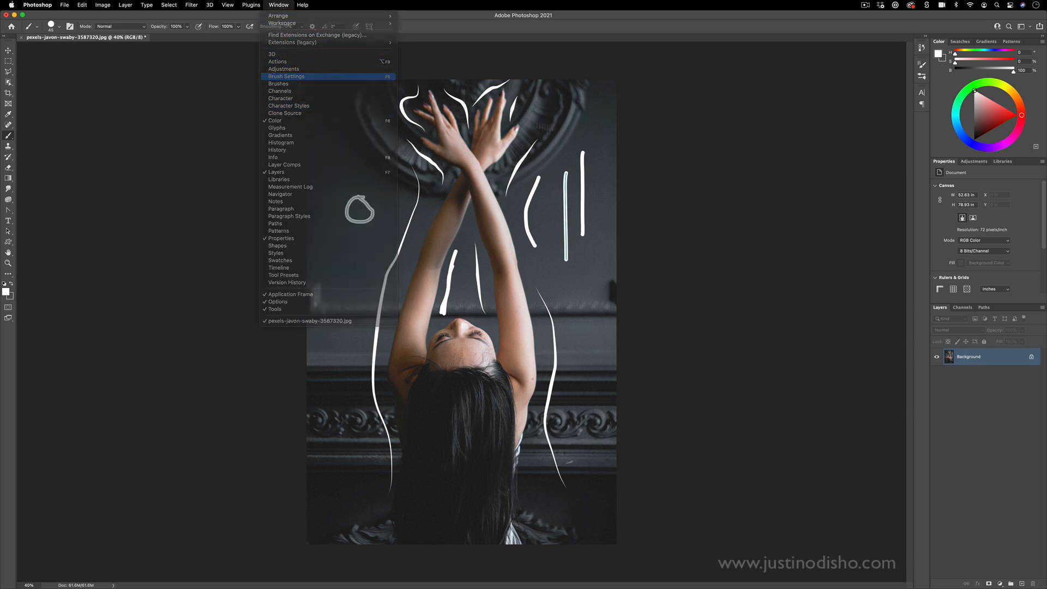
pyautogui.click(287, 76)
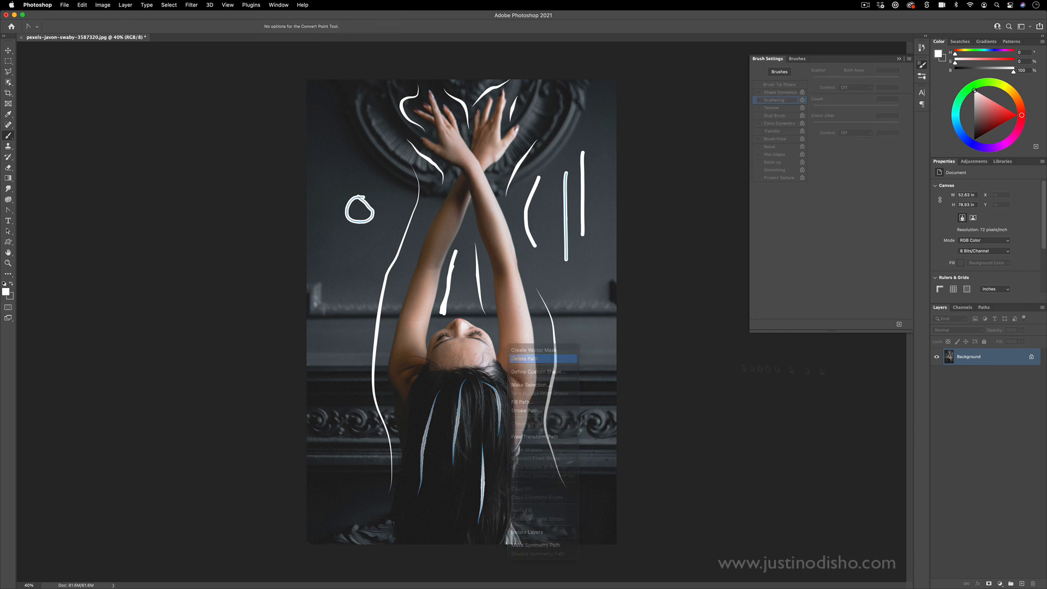
# Remove the test strokes and create a new empty layer via Layer > New > Layer.
pyautogui.click(527, 358)
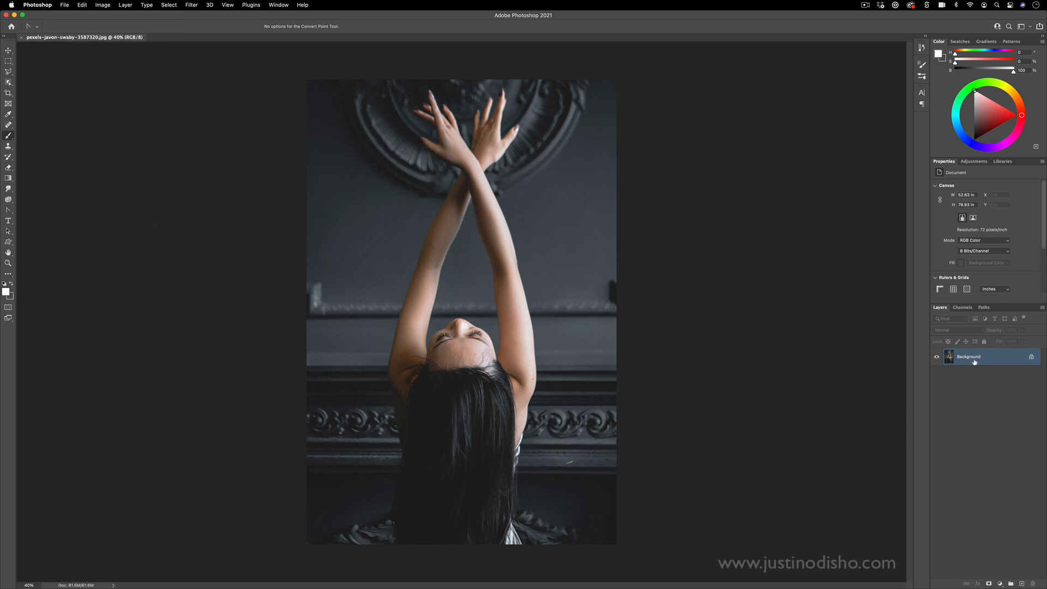
pyautogui.click(124, 4)
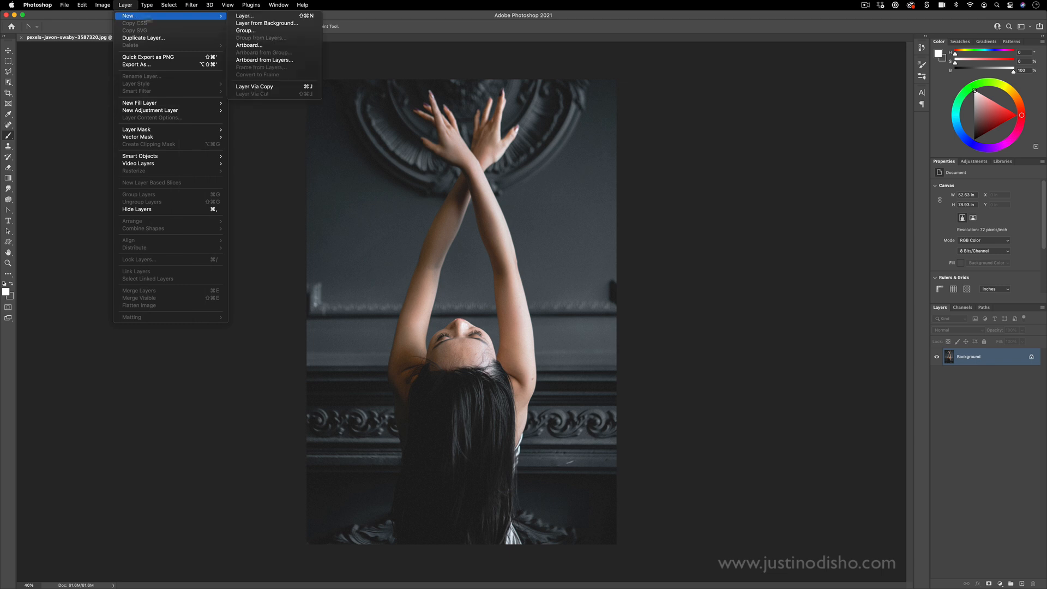
pyautogui.click(245, 15)
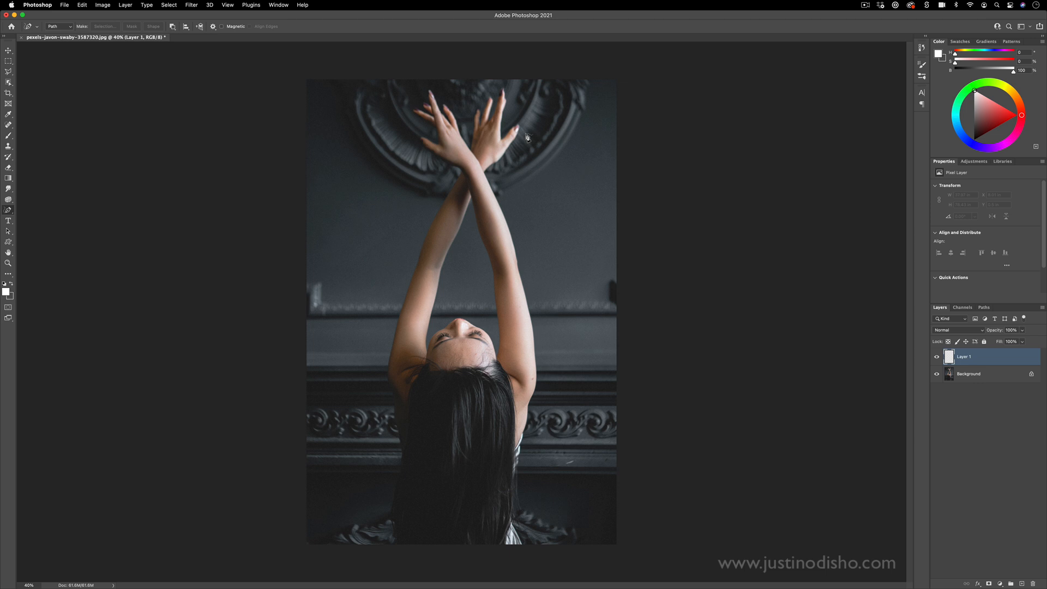
pyautogui.moveTo(532, 134)
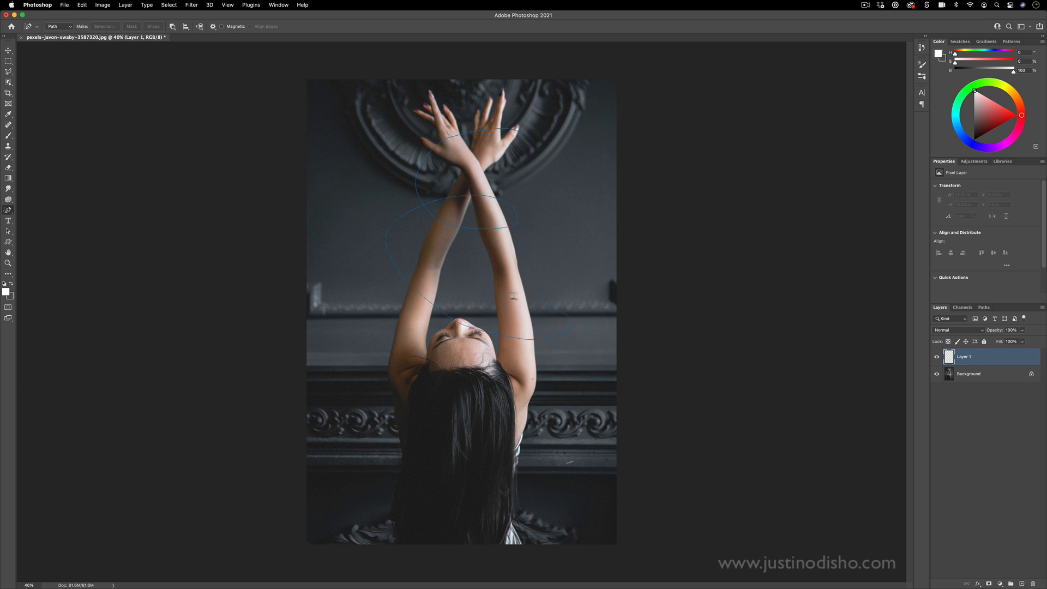
# Stroke the selected swirl path onto the layer with the brush and simulated pressure.
pyautogui.click(538, 408)
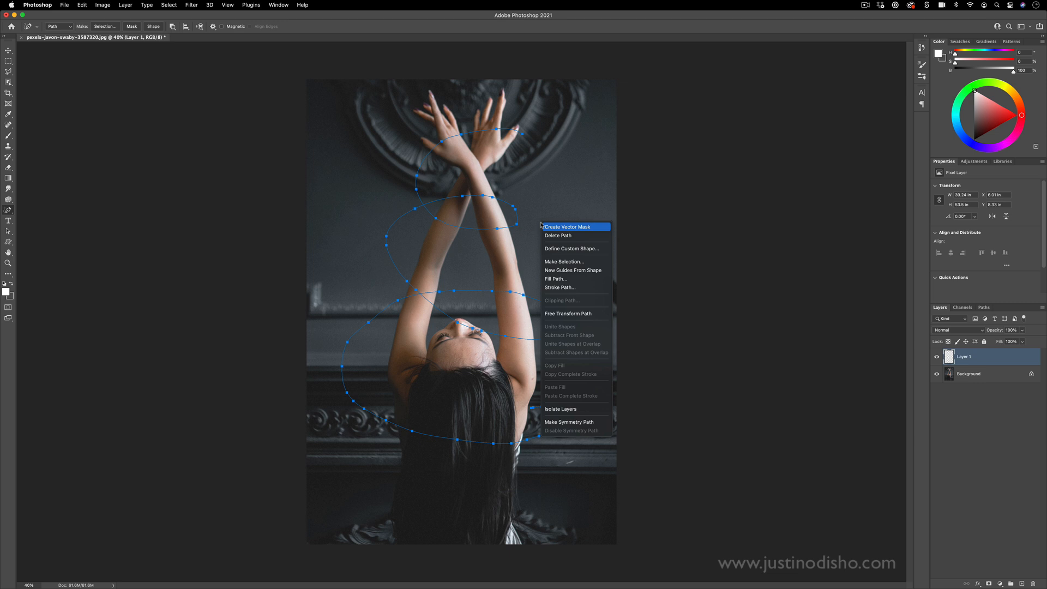
pyautogui.click(560, 287)
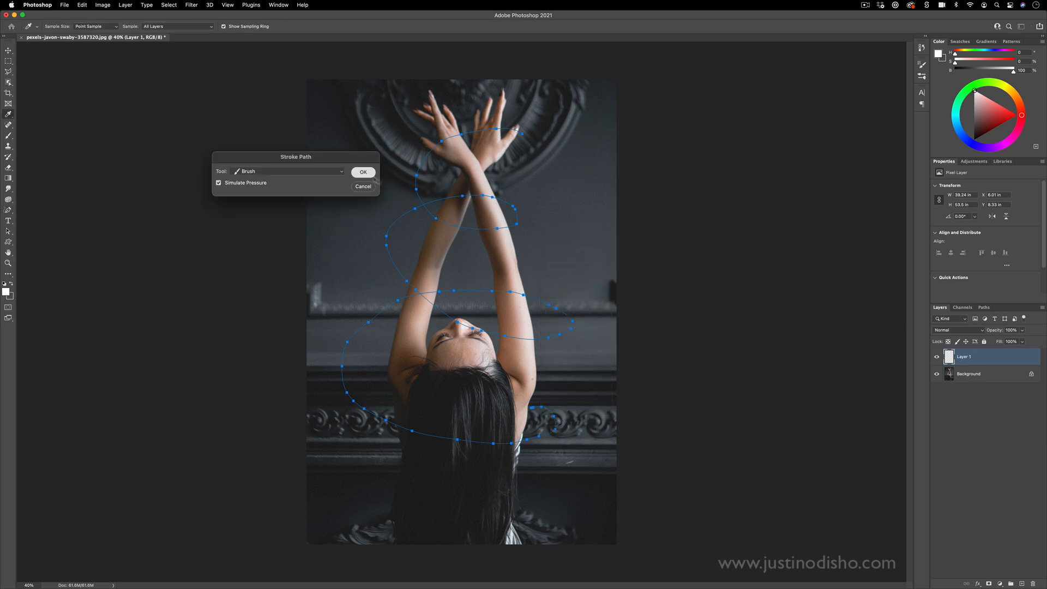
pyautogui.click(362, 171)
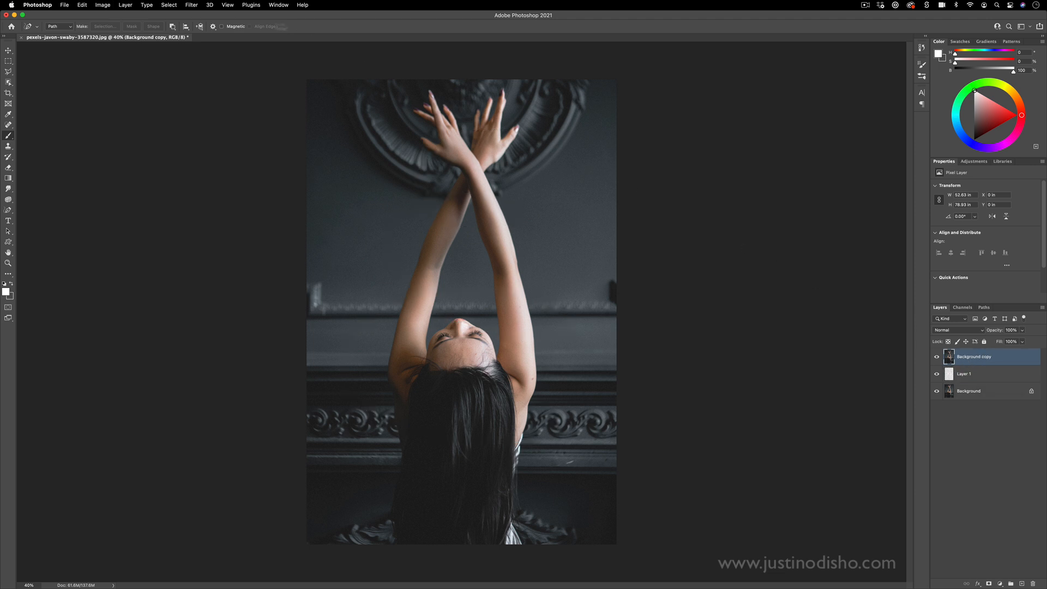
# Add a Hide All layer mask to the top photo copy and target the mask.
pyautogui.click(124, 4)
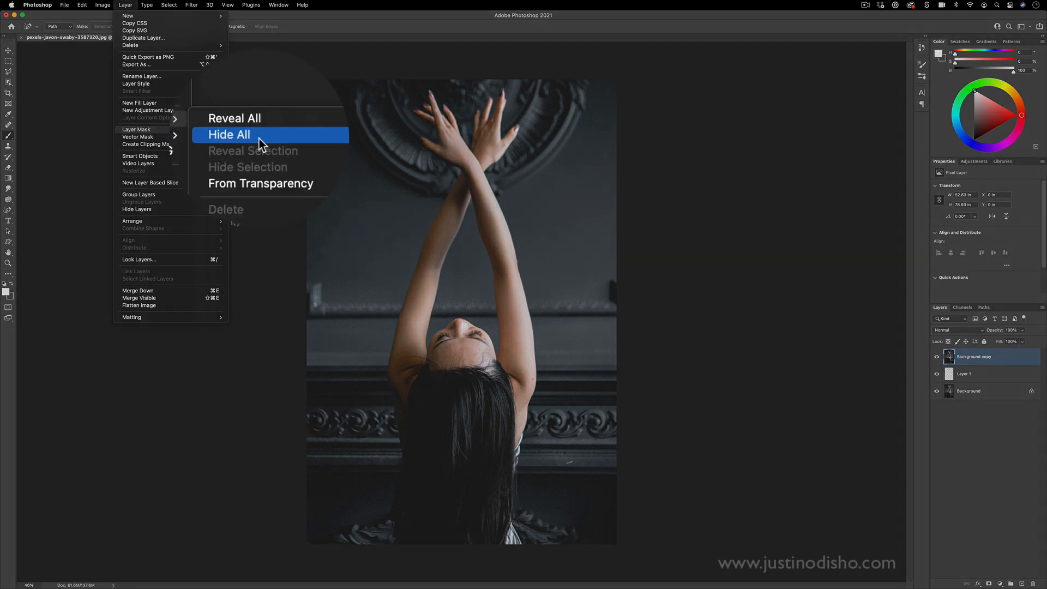
pyautogui.click(229, 134)
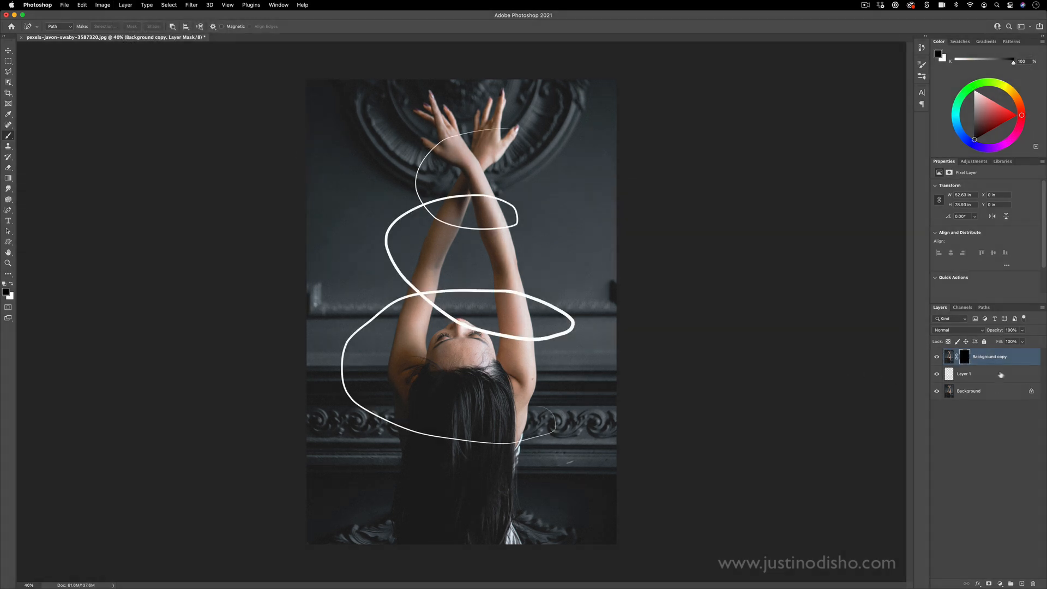
pyautogui.click(966, 356)
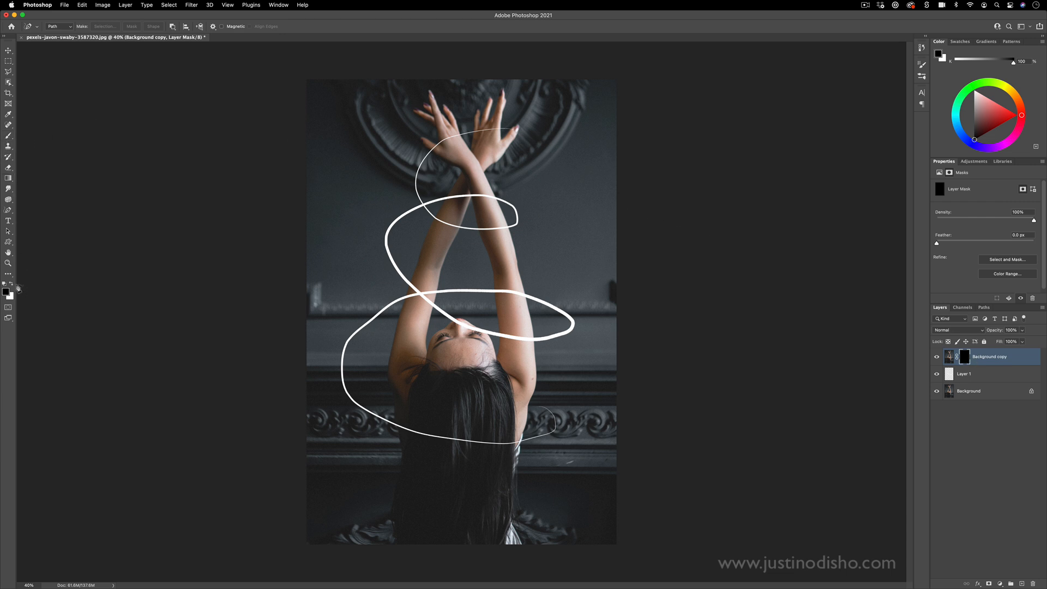
# Paint white on the mask over her upper arm so it passes in front of the swirl.
pyautogui.click(8, 136)
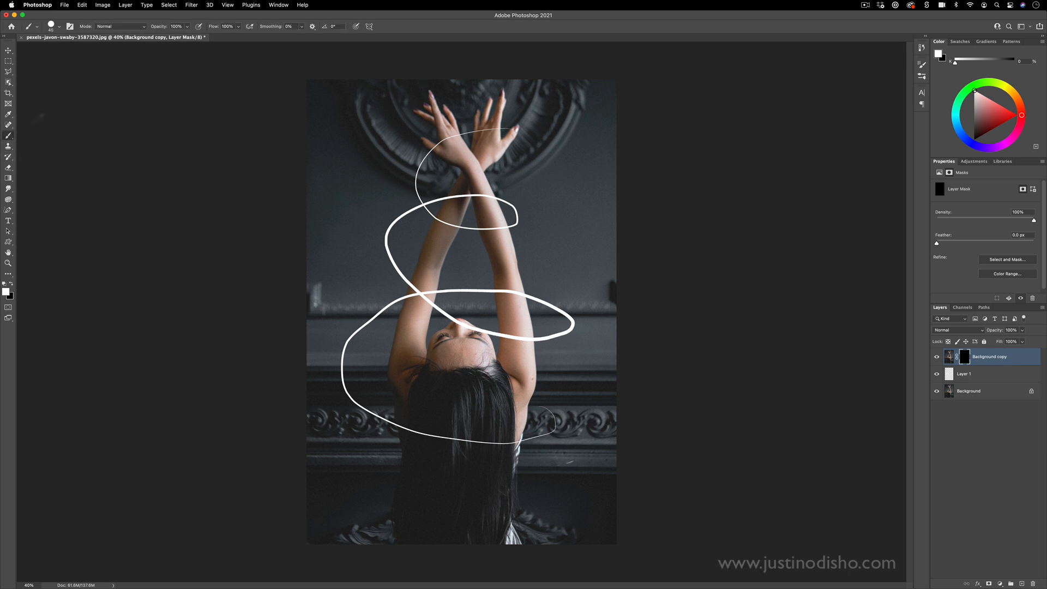
pyautogui.click(59, 27)
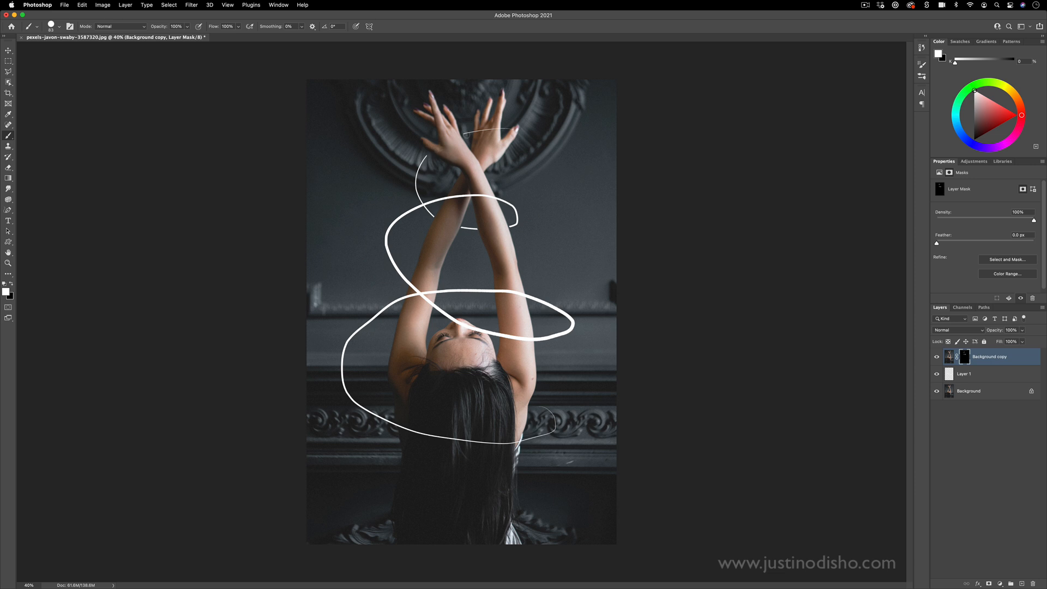
pyautogui.moveTo(481, 296); pyautogui.dragTo(528, 293)
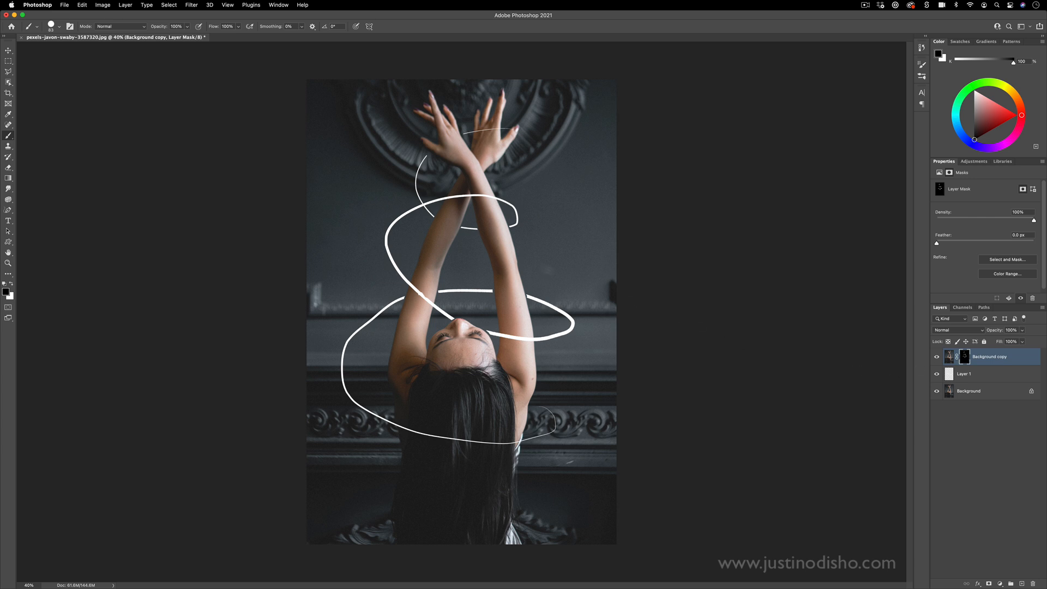
# Apply Outer Glow and Gradient Overlay layer styles to the swirl for a green-to-blue glow.
pyautogui.rightClick(973, 374)
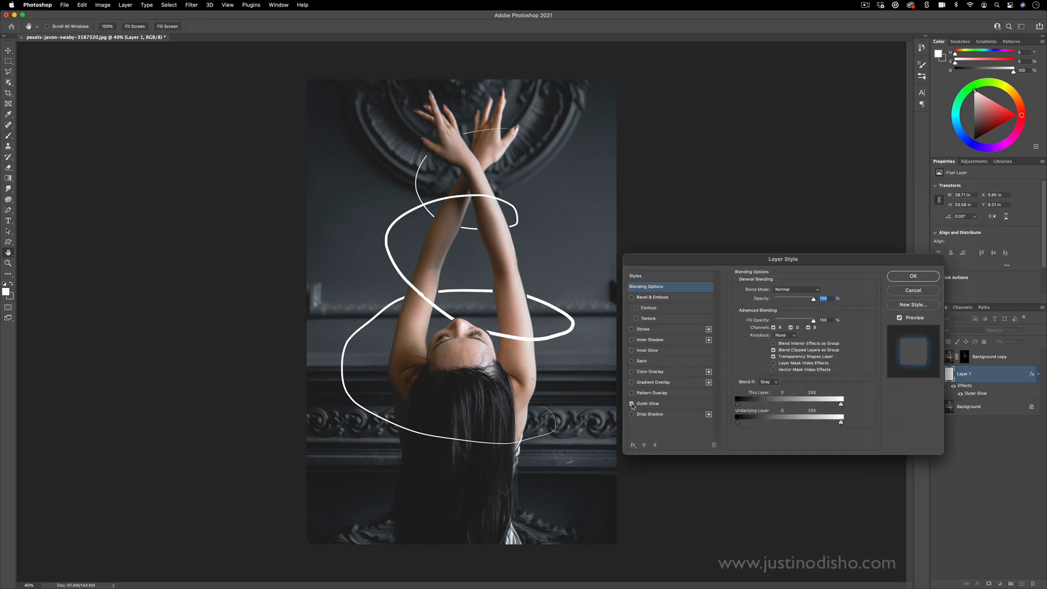
pyautogui.click(631, 404)
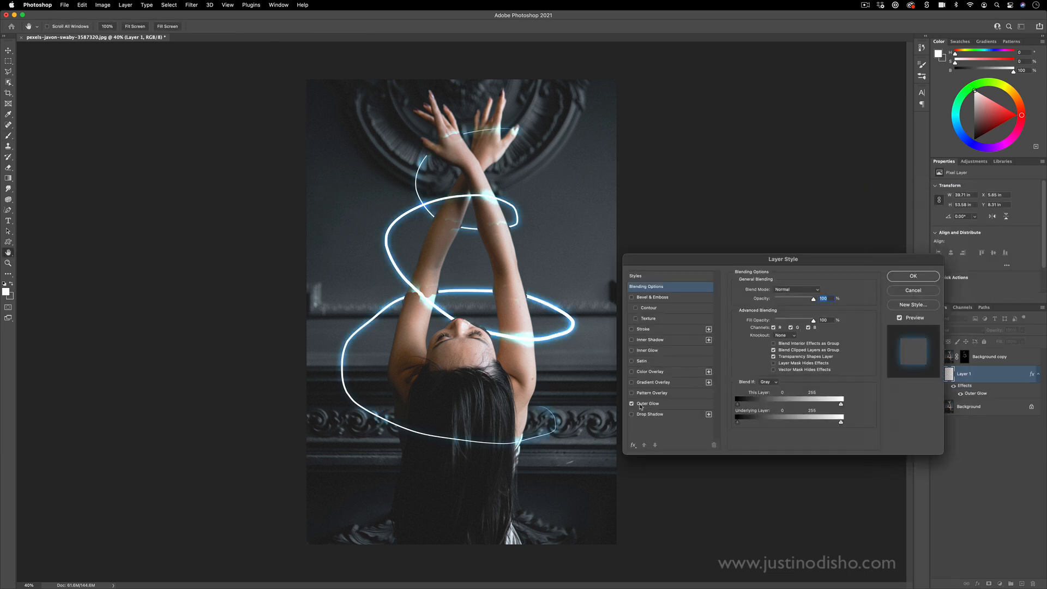
pyautogui.click(631, 382)
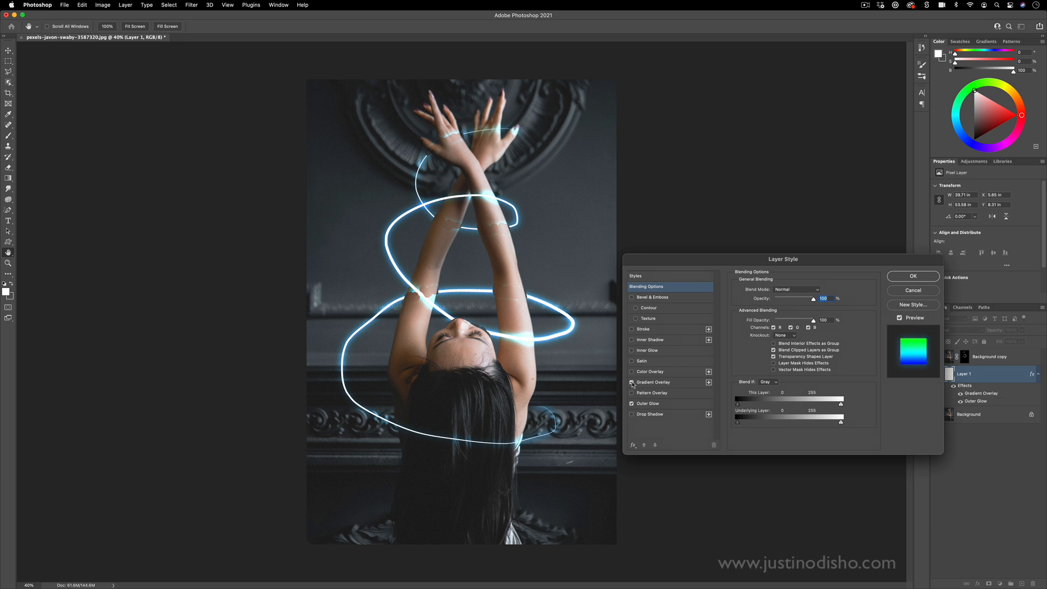
pyautogui.click(632, 382)
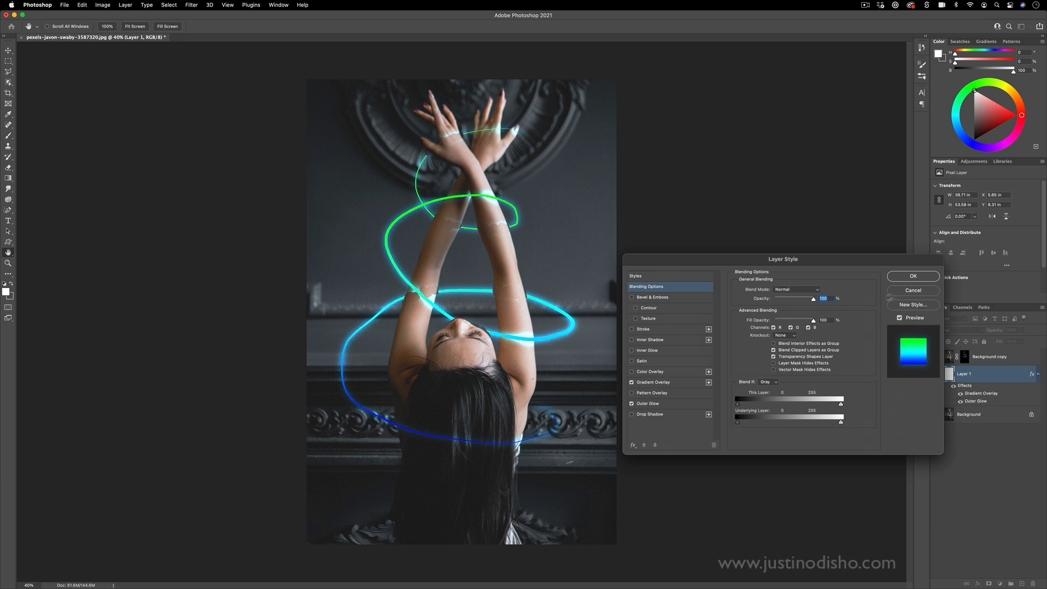
pyautogui.click(913, 276)
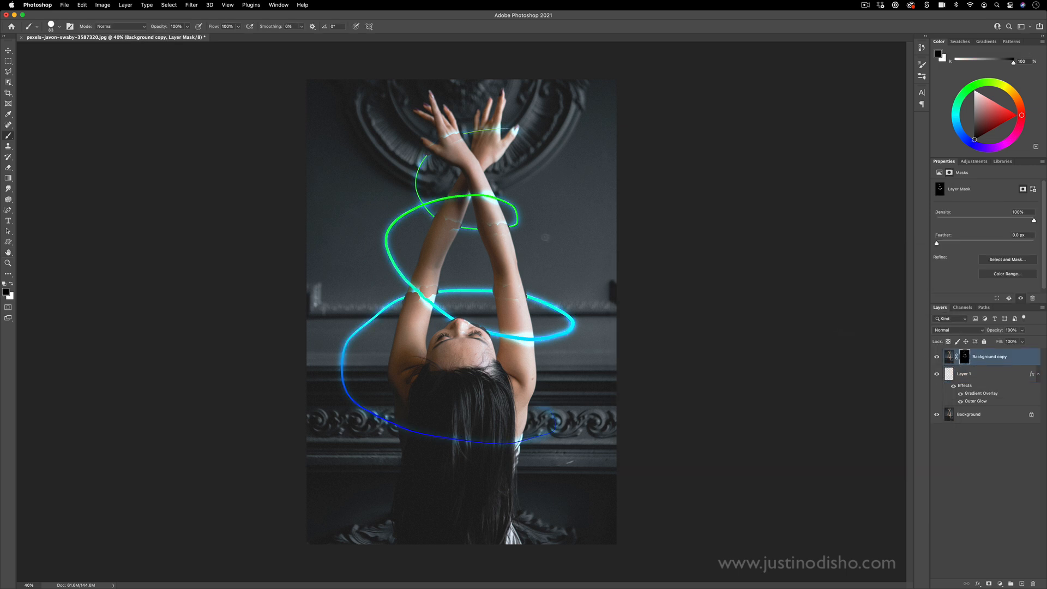